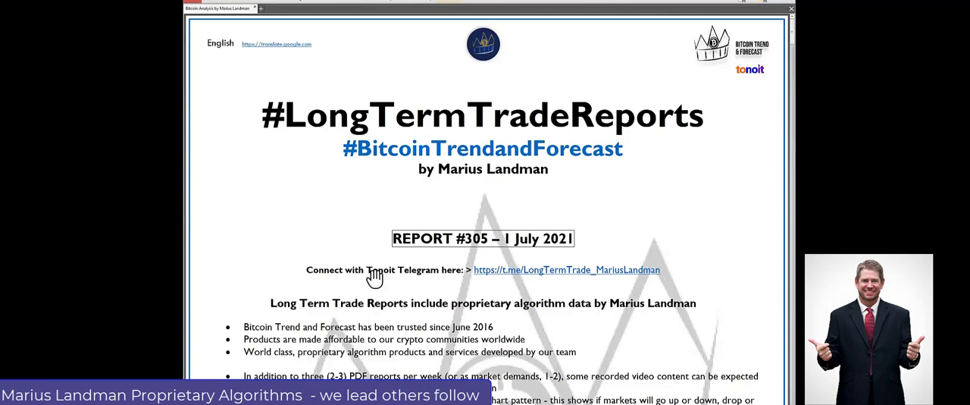
{"action": "mouse_move", "coordinate": [442, 254]}
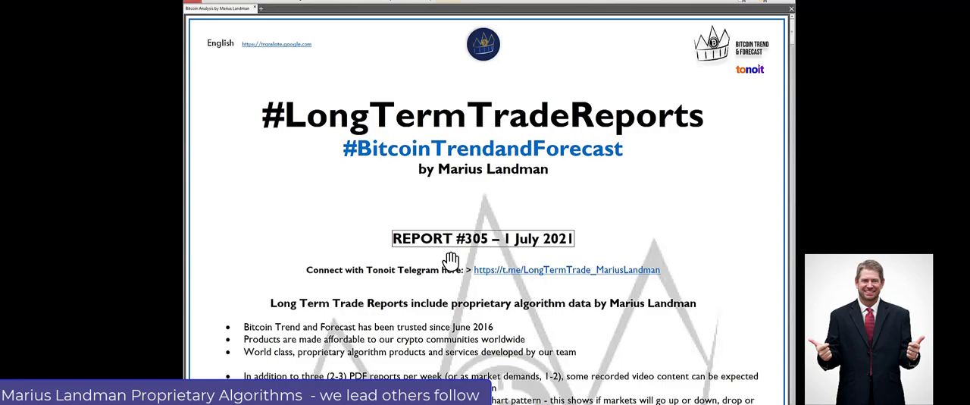
{"action": "scroll", "scroll_direction": "down", "scroll_amount": 3}
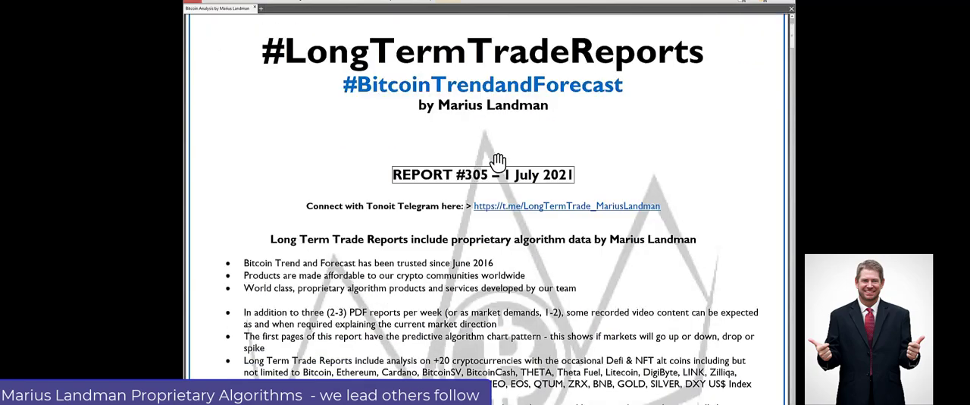
{"action": "scroll", "scroll_direction": "down", "scroll_amount": 3}
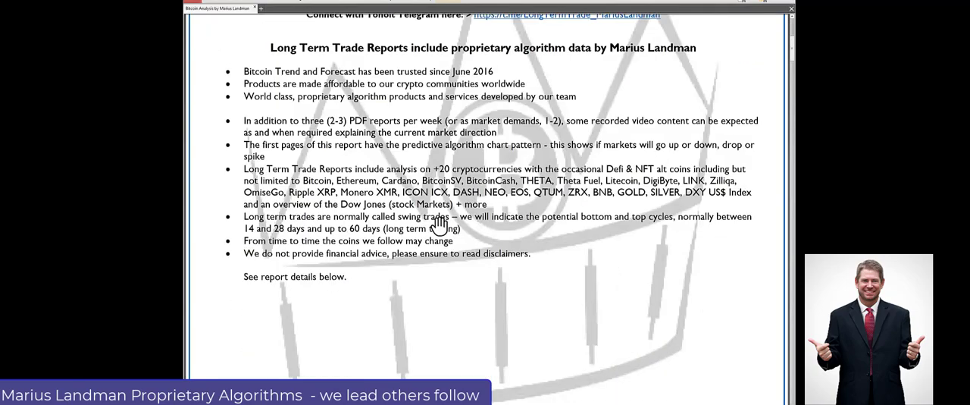
{"action": "scroll", "scroll_direction": "down", "scroll_amount": 3}
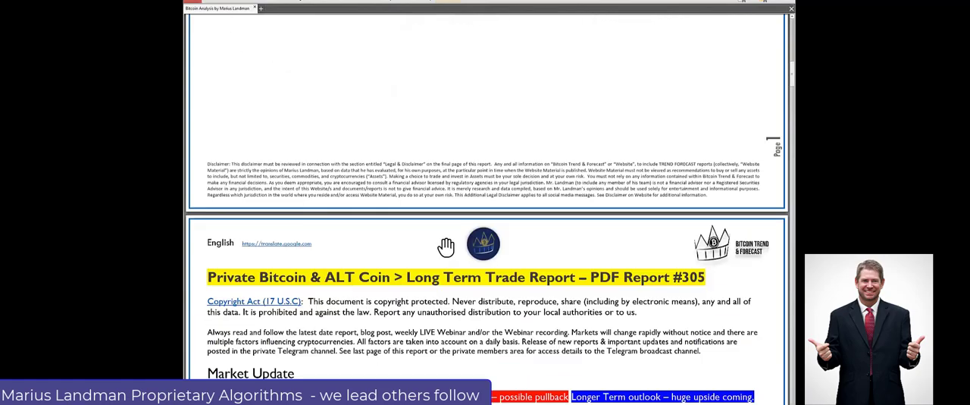
{"action": "scroll", "scroll_direction": "down", "scroll_amount": 3}
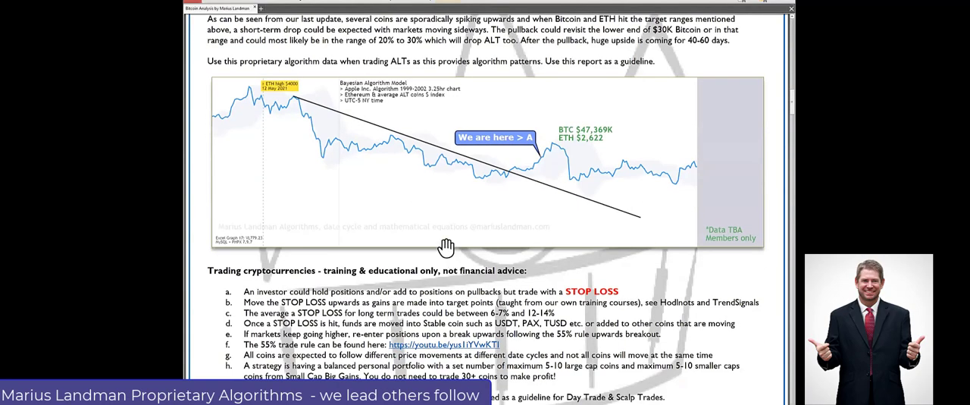
{"action": "scroll", "scroll_direction": "down", "scroll_amount": 3}
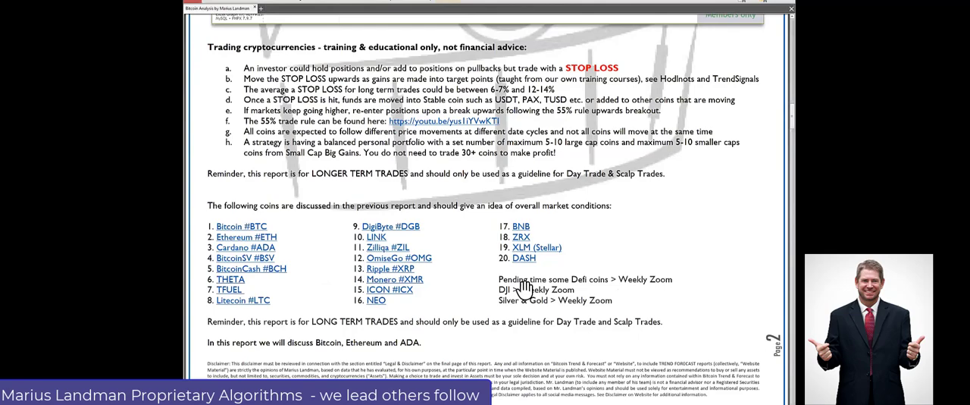
{"action": "scroll", "scroll_direction": "down", "scroll_amount": 3}
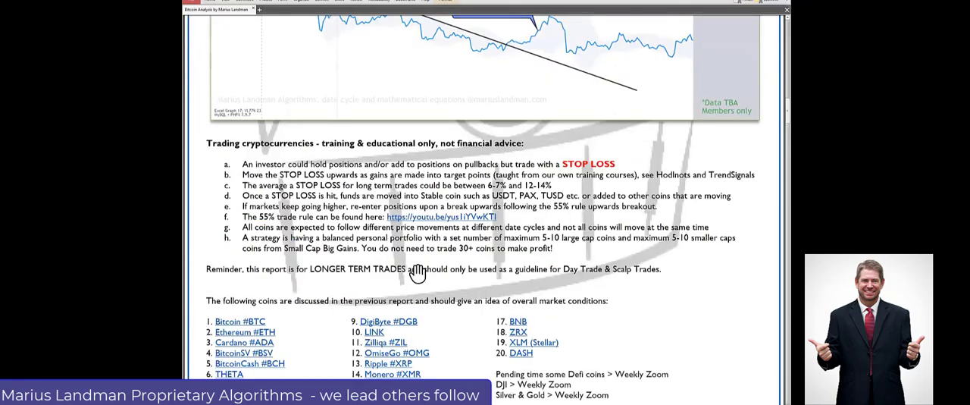
{"action": "scroll", "scroll_direction": "down", "scroll_amount": 3}
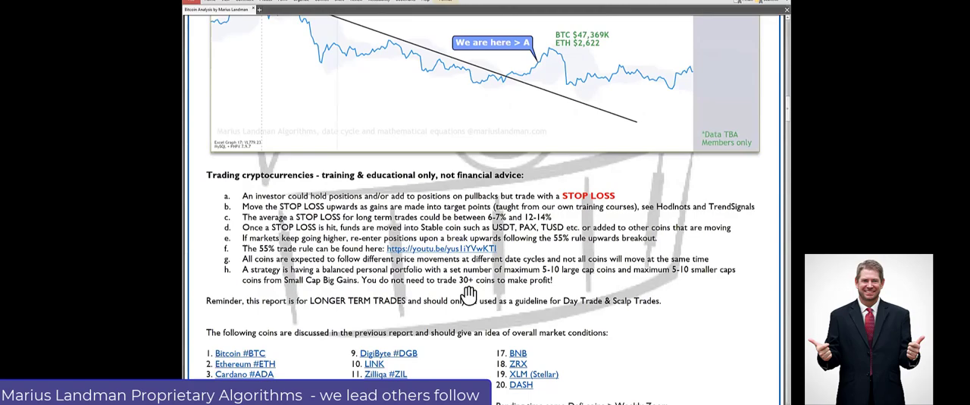
{"action": "scroll", "scroll_direction": "up", "scroll_amount": 3}
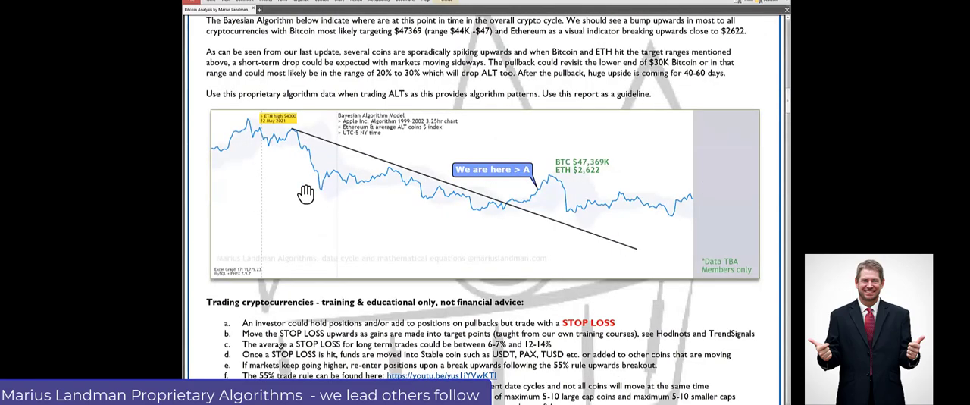
{"action": "mouse_move", "coordinate": [546, 188]}
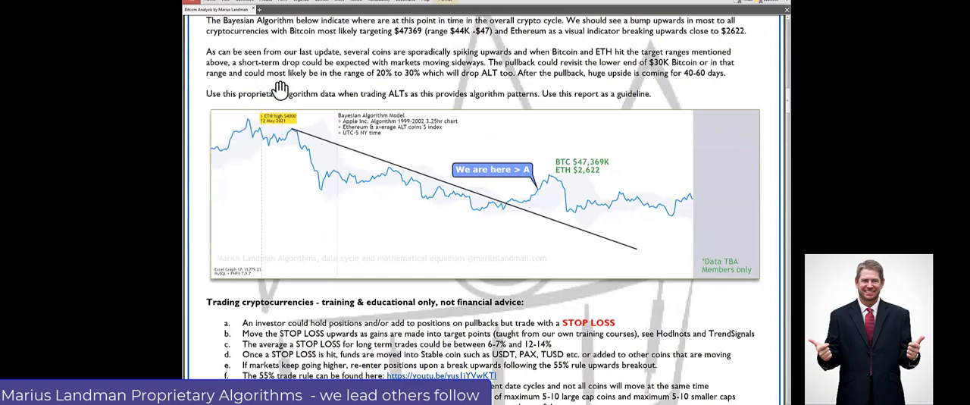
{"action": "mouse_move", "coordinate": [248, 142]}
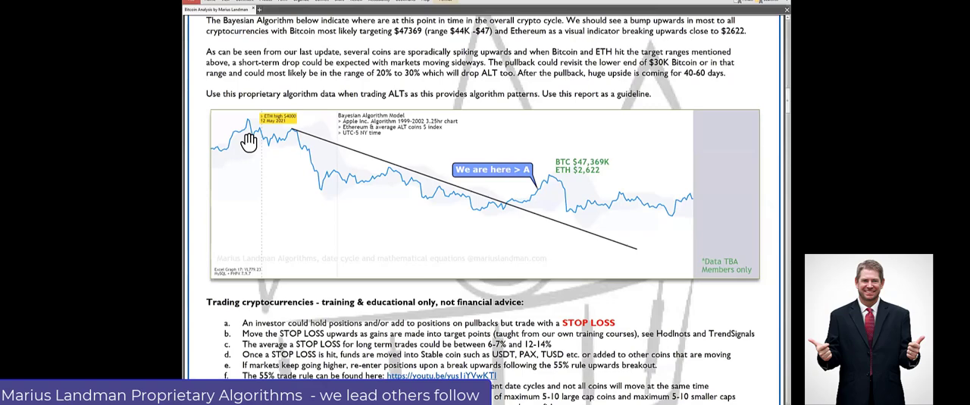
{"action": "mouse_move", "coordinate": [294, 149]}
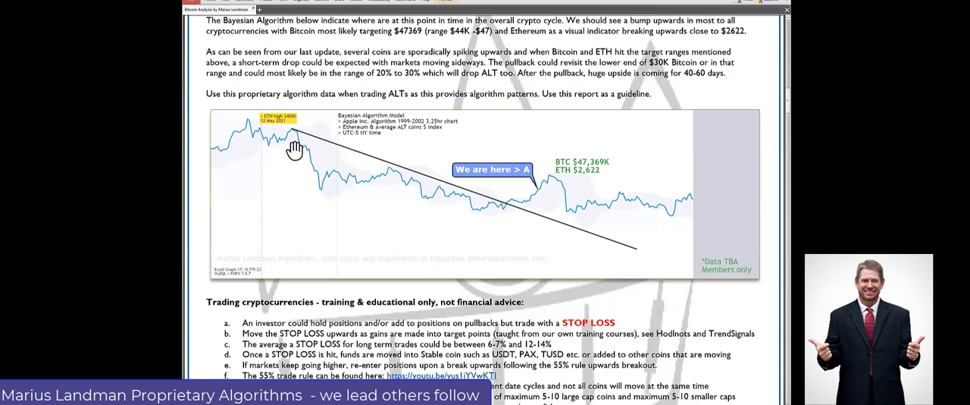
{"action": "mouse_move", "coordinate": [194, 180]}
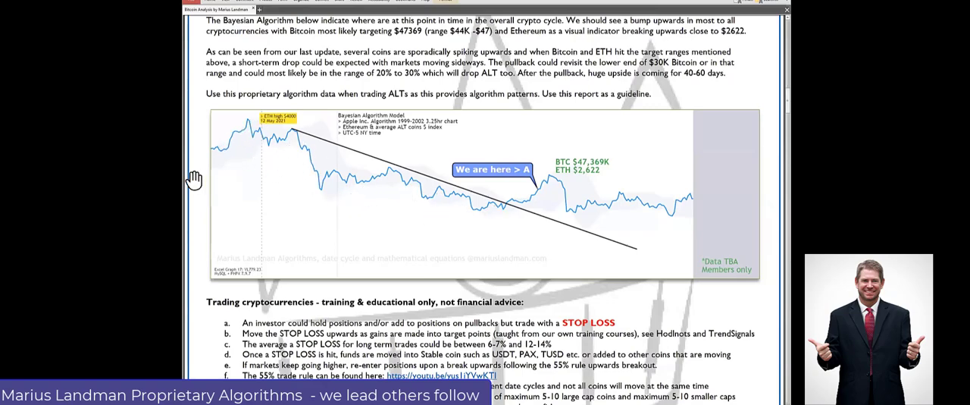
{"action": "mouse_move", "coordinate": [324, 174]}
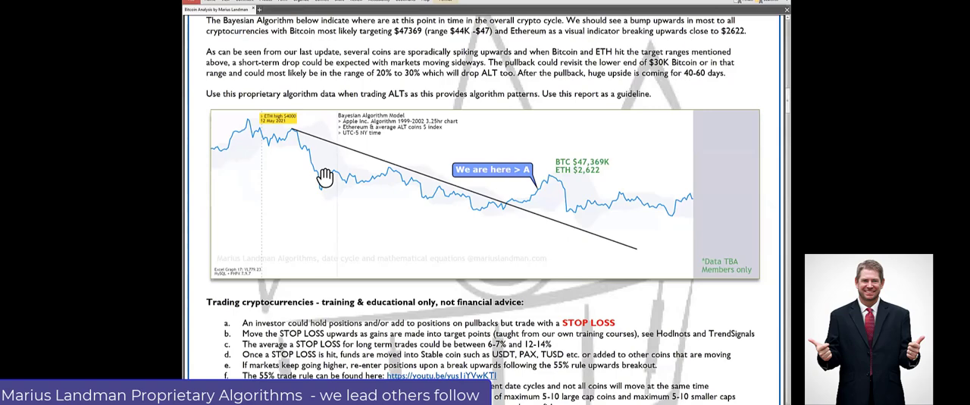
{"action": "mouse_move", "coordinate": [371, 210]}
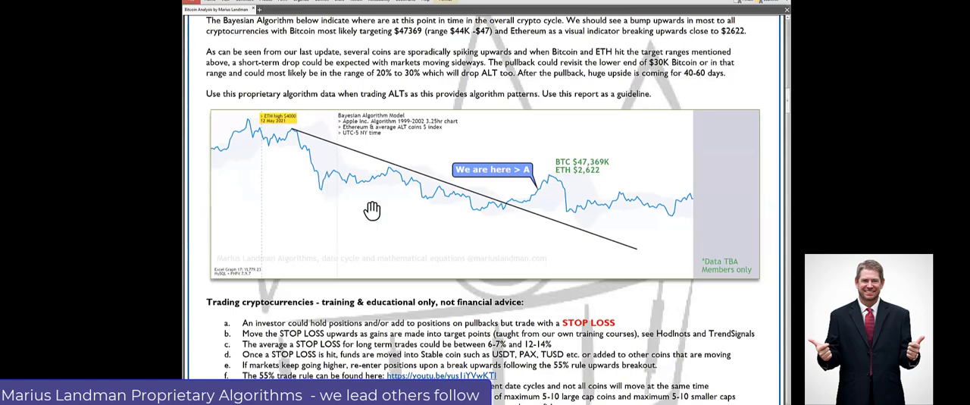
{"action": "mouse_move", "coordinate": [518, 219]}
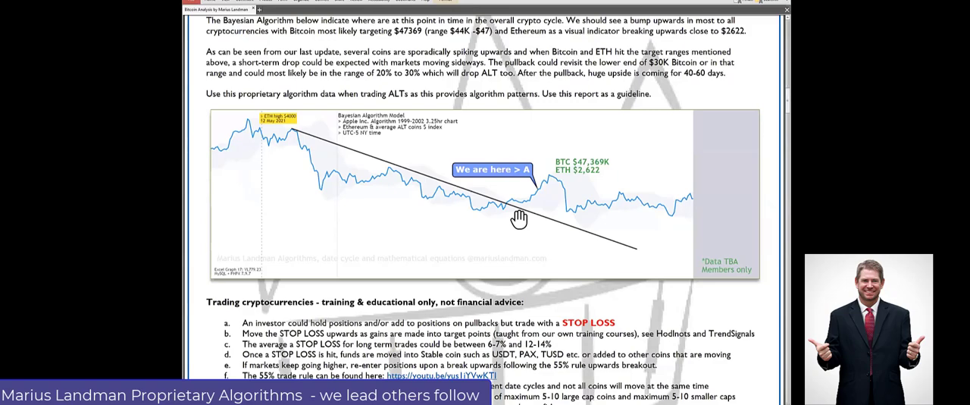
{"action": "mouse_move", "coordinate": [292, 138]}
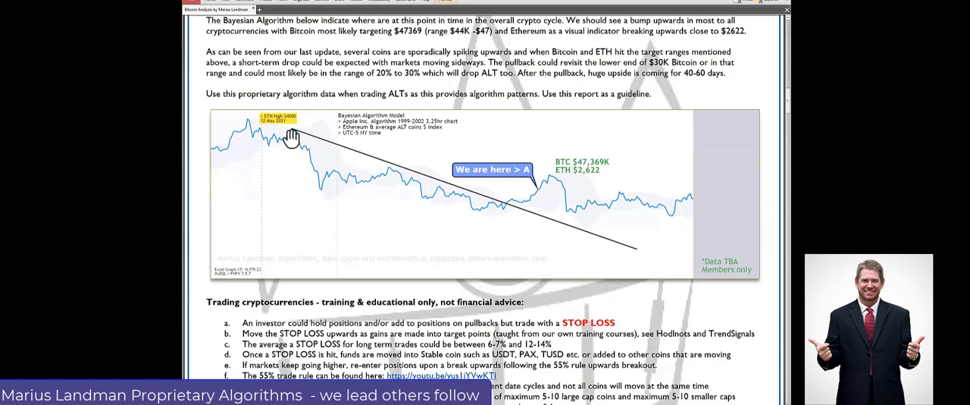
{"action": "mouse_move", "coordinate": [629, 246]}
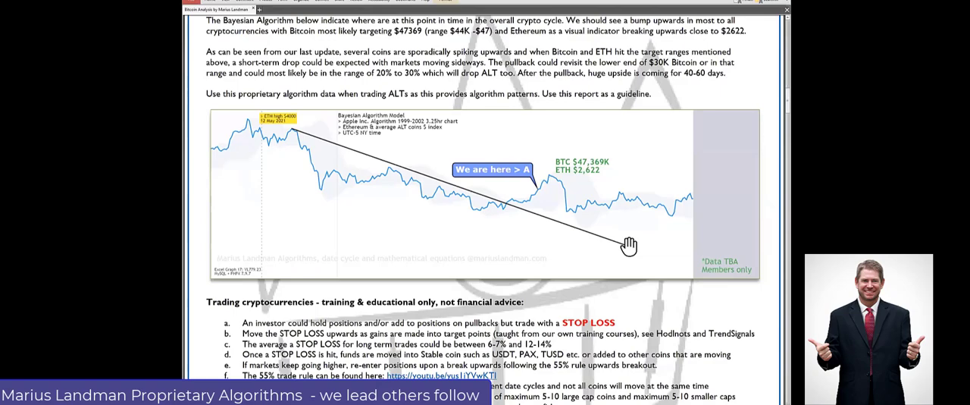
{"action": "mouse_move", "coordinate": [536, 225]}
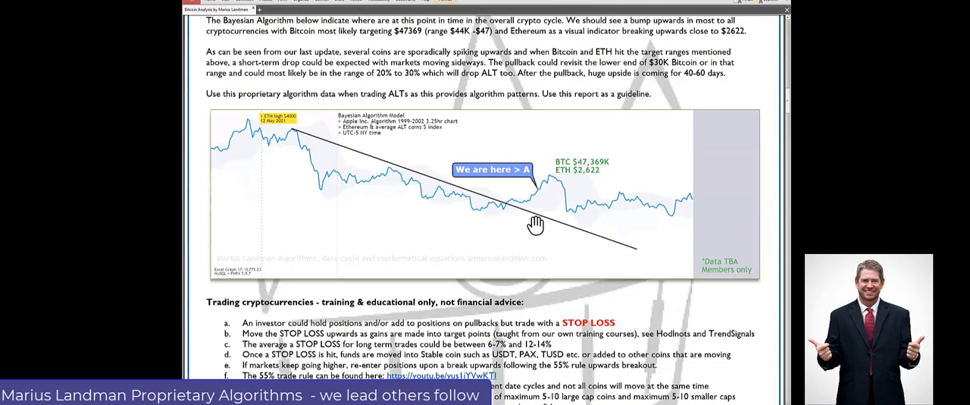
{"action": "mouse_move", "coordinate": [527, 211]}
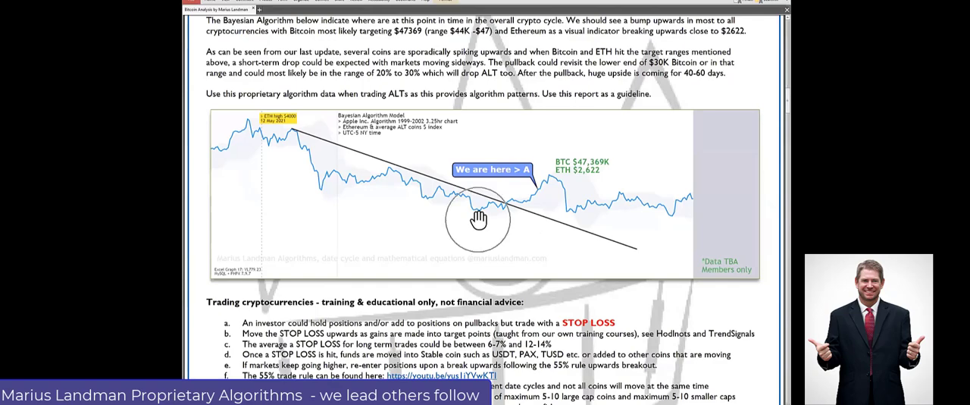
{"action": "mouse_move", "coordinate": [506, 207]}
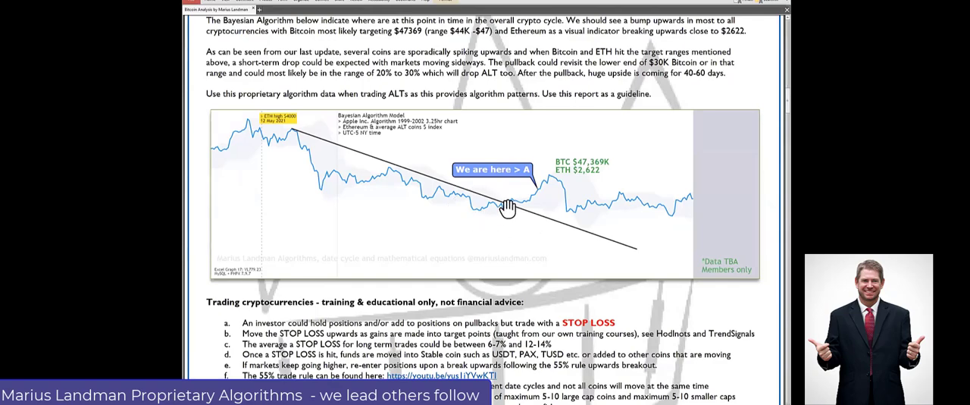
{"action": "mouse_move", "coordinate": [514, 208]}
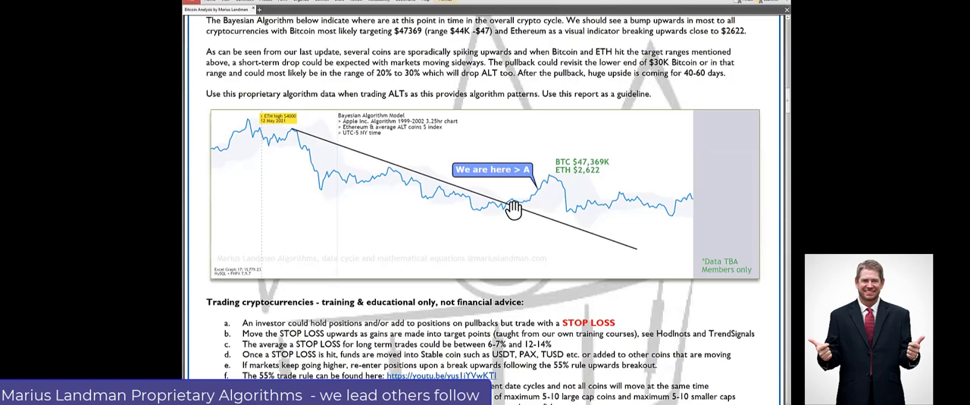
{"action": "mouse_move", "coordinate": [557, 177]}
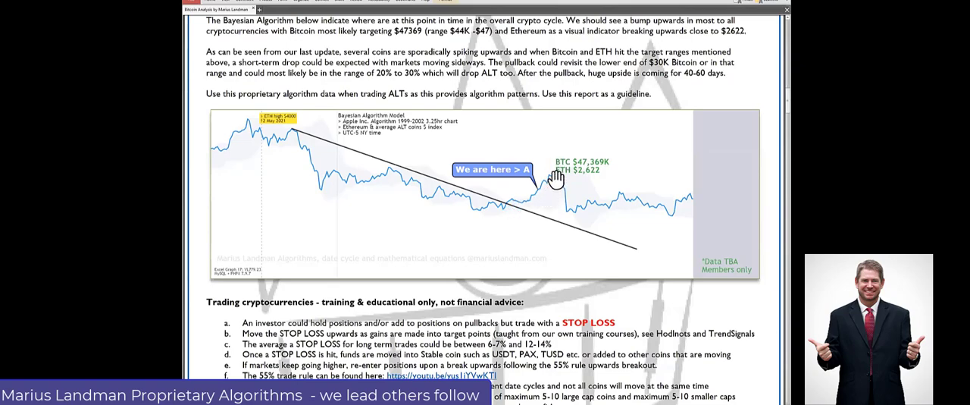
{"action": "mouse_move", "coordinate": [552, 185]}
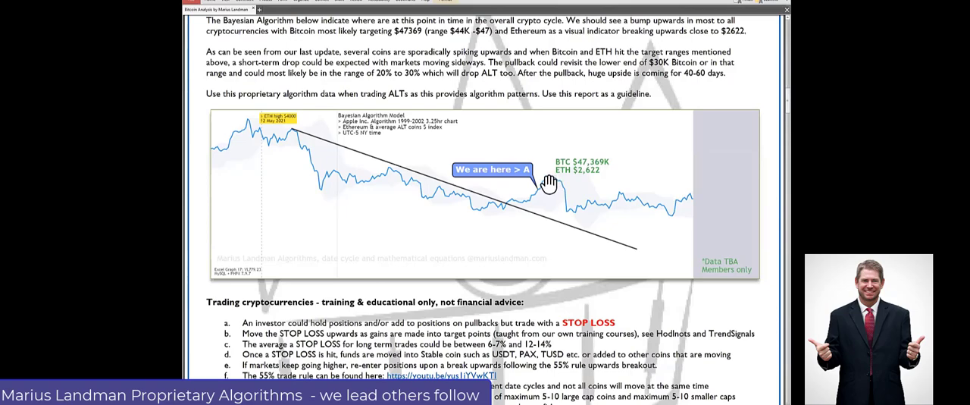
{"action": "mouse_move", "coordinate": [682, 211]}
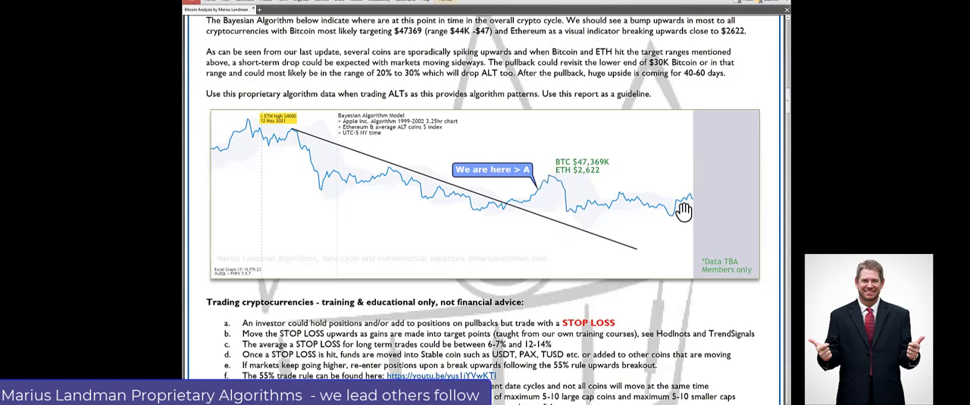
{"action": "mouse_move", "coordinate": [768, 229]}
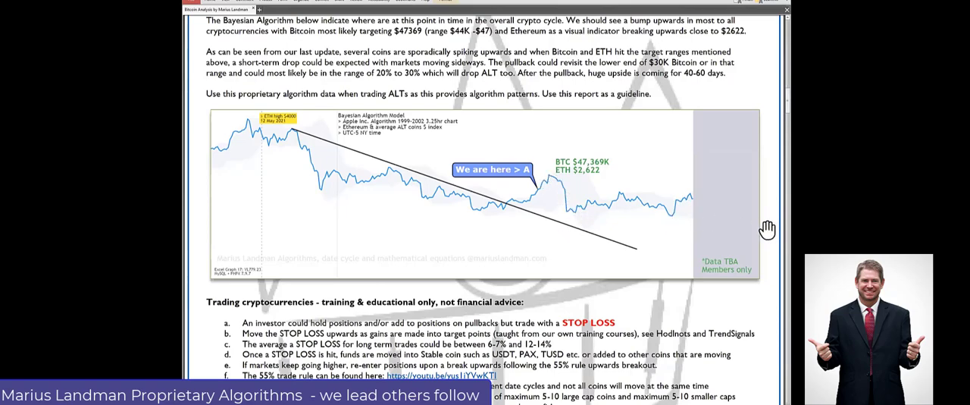
{"action": "mouse_move", "coordinate": [754, 239]}
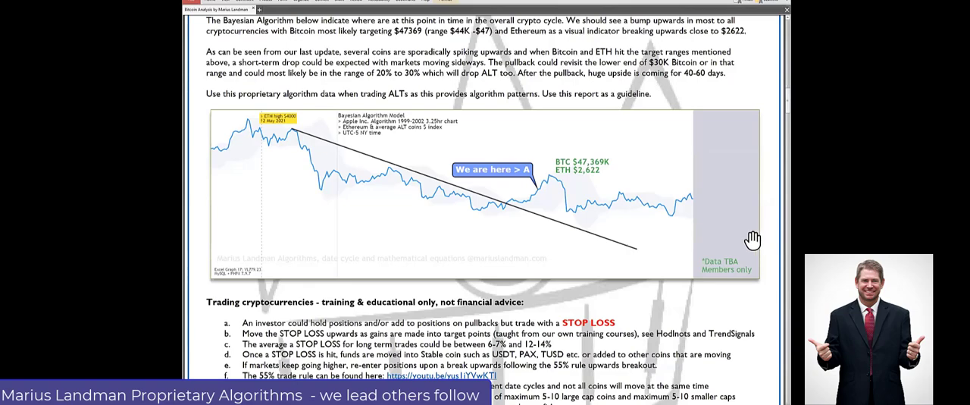
{"action": "mouse_move", "coordinate": [722, 237]}
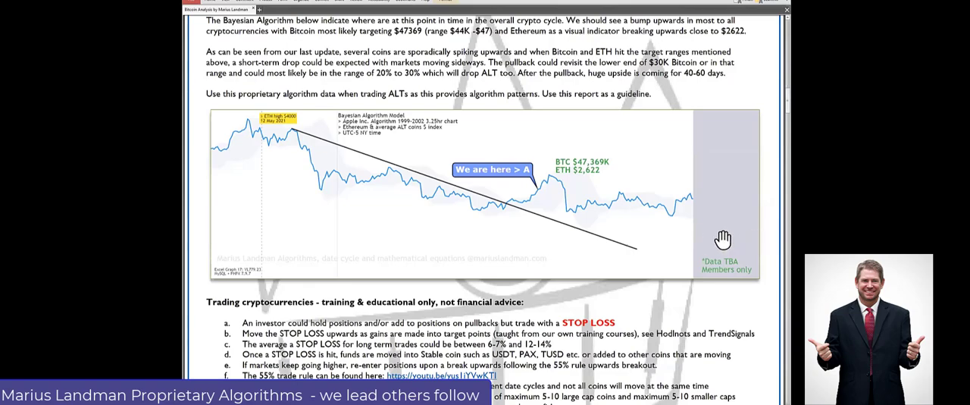
{"action": "mouse_move", "coordinate": [709, 227]}
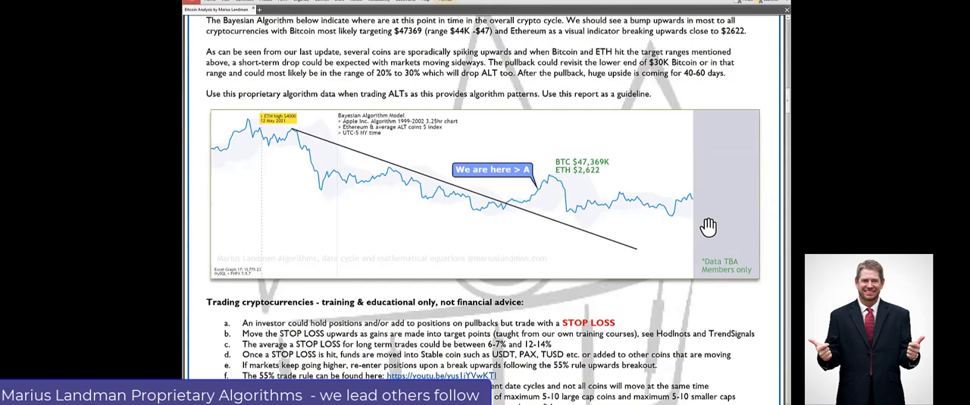
{"action": "mouse_move", "coordinate": [591, 216]}
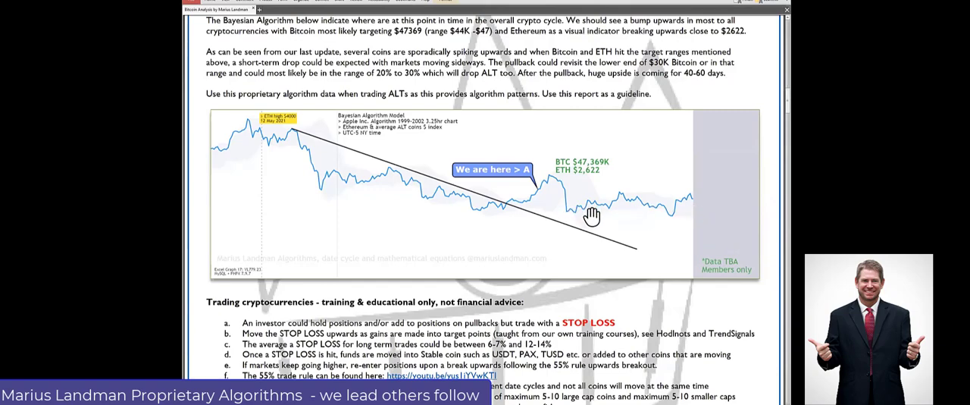
{"action": "mouse_move", "coordinate": [715, 206]}
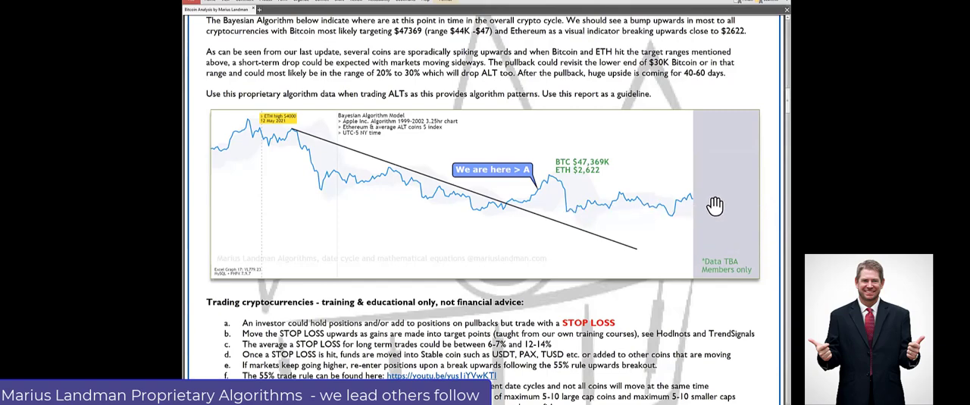
{"action": "mouse_move", "coordinate": [694, 225]}
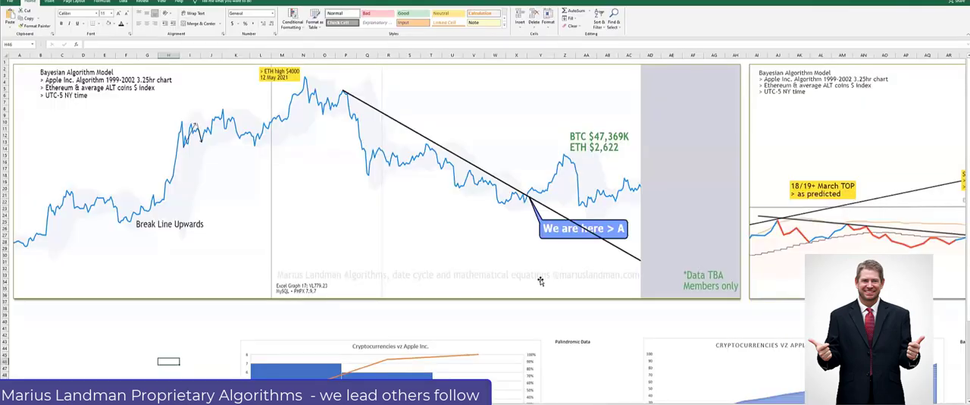
{"action": "mouse_move", "coordinate": [26, 238]}
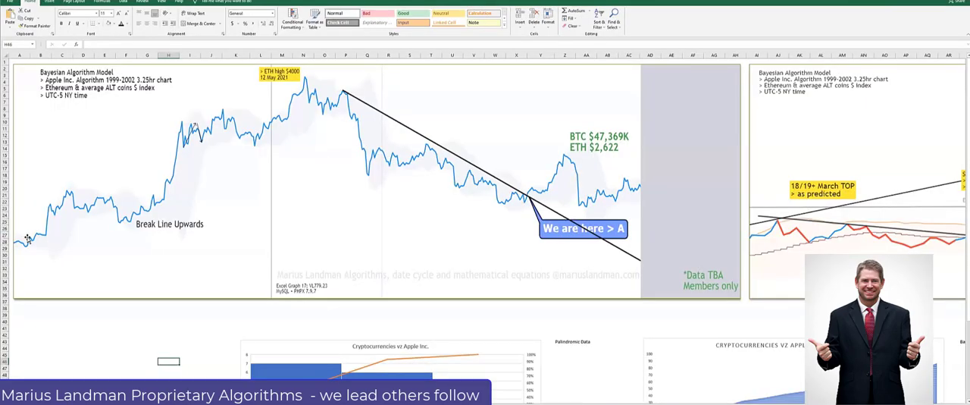
{"action": "mouse_move", "coordinate": [28, 241]}
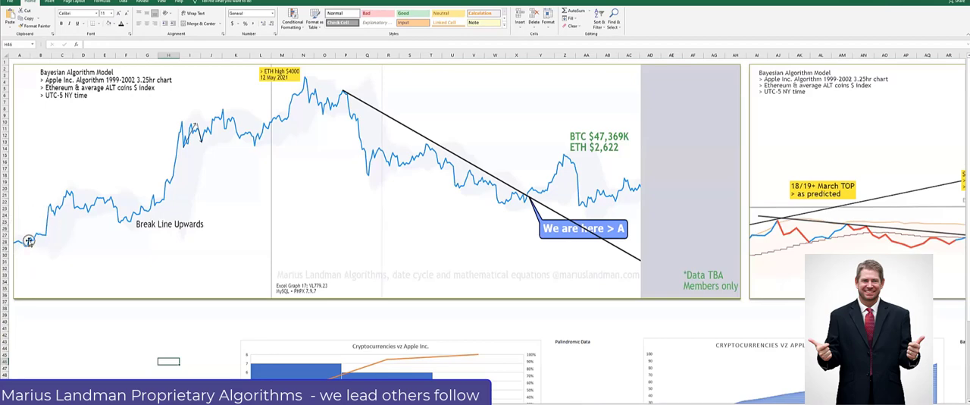
{"action": "mouse_move", "coordinate": [30, 238]}
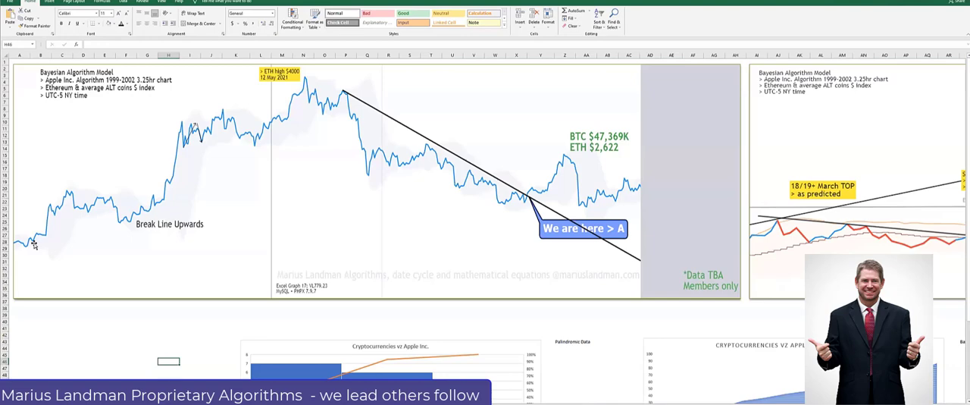
{"action": "mouse_move", "coordinate": [31, 242]}
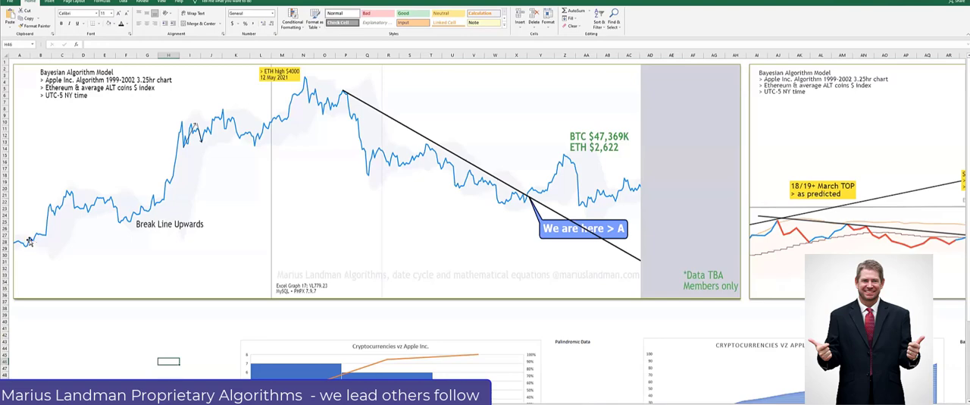
{"action": "mouse_move", "coordinate": [32, 239]}
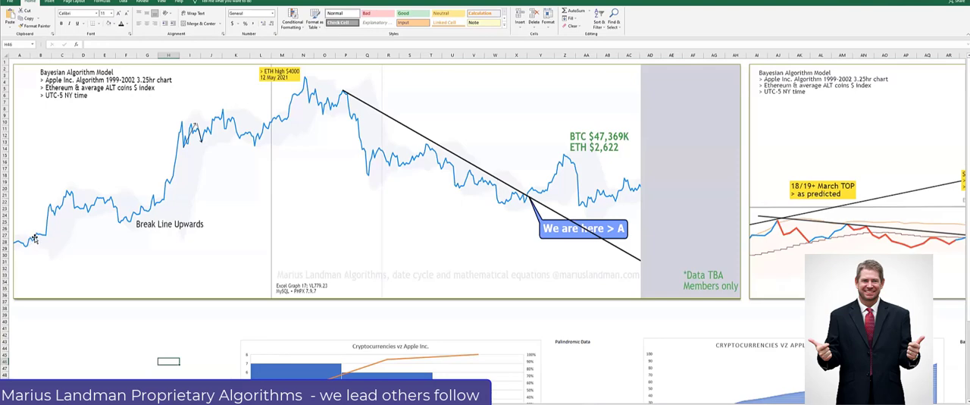
{"action": "mouse_move", "coordinate": [85, 222]}
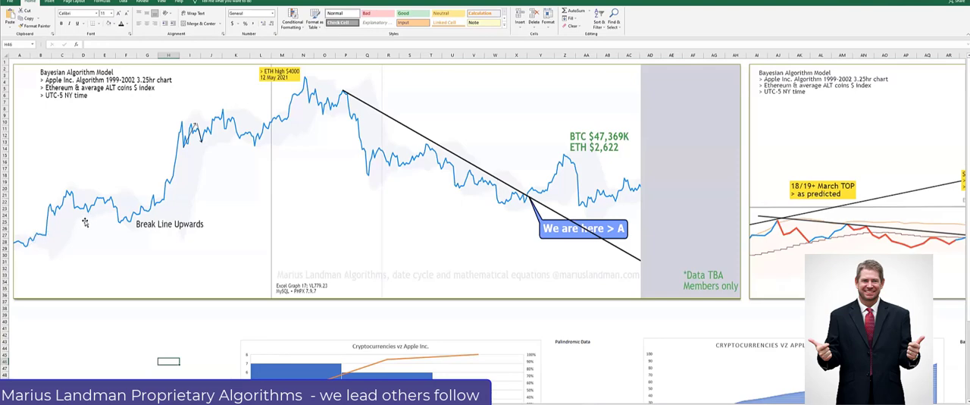
{"action": "mouse_move", "coordinate": [109, 210]}
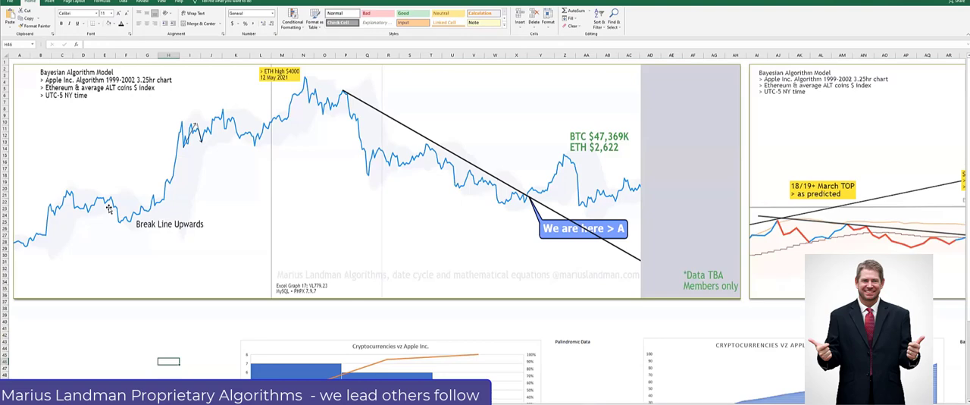
{"action": "mouse_move", "coordinate": [187, 123]}
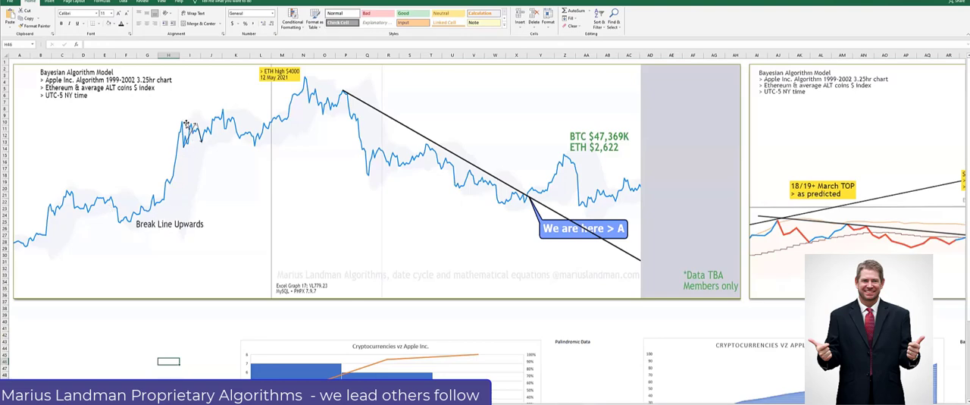
{"action": "mouse_move", "coordinate": [155, 210]}
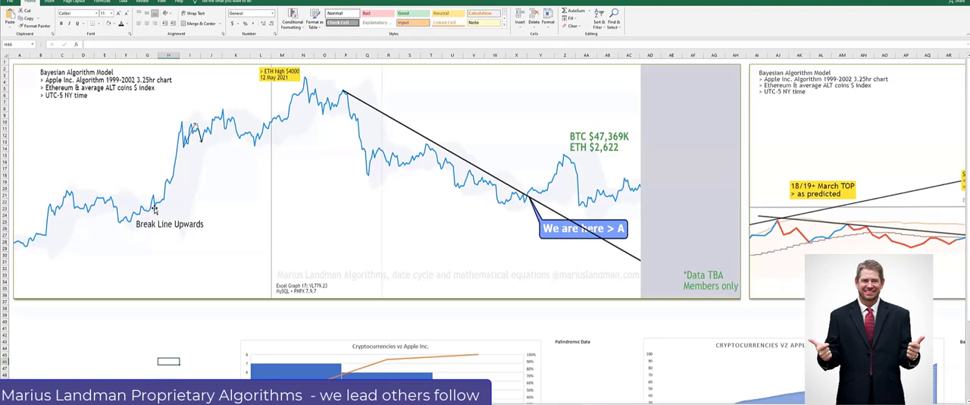
{"action": "mouse_move", "coordinate": [150, 175]}
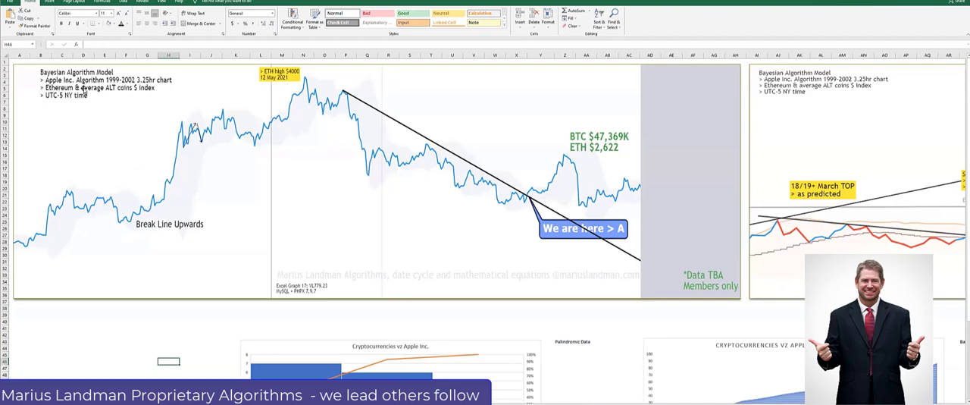
{"action": "mouse_move", "coordinate": [231, 252]}
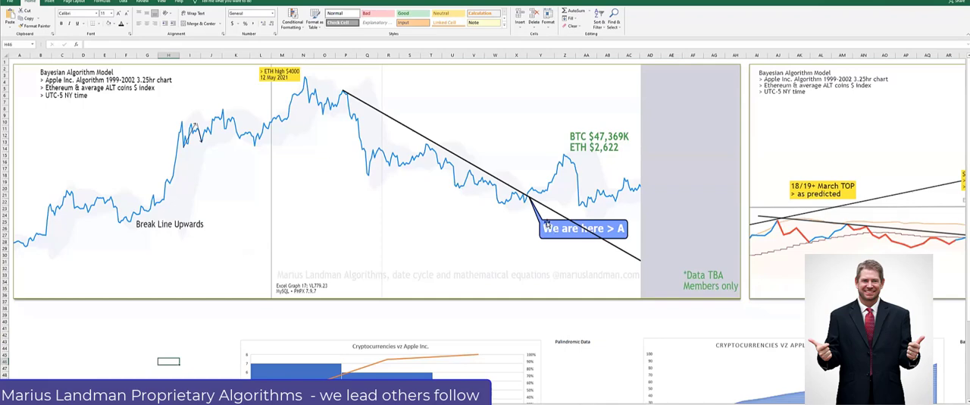
{"action": "mouse_move", "coordinate": [534, 194]}
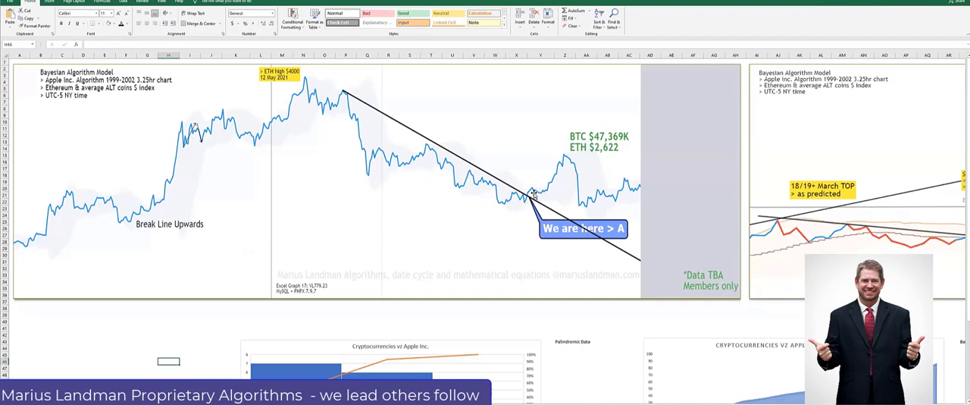
{"action": "mouse_move", "coordinate": [495, 200]}
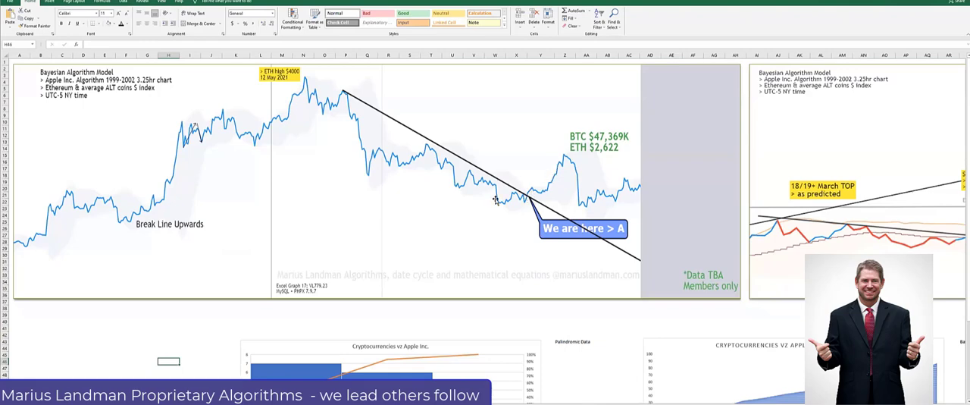
{"action": "mouse_move", "coordinate": [555, 159]}
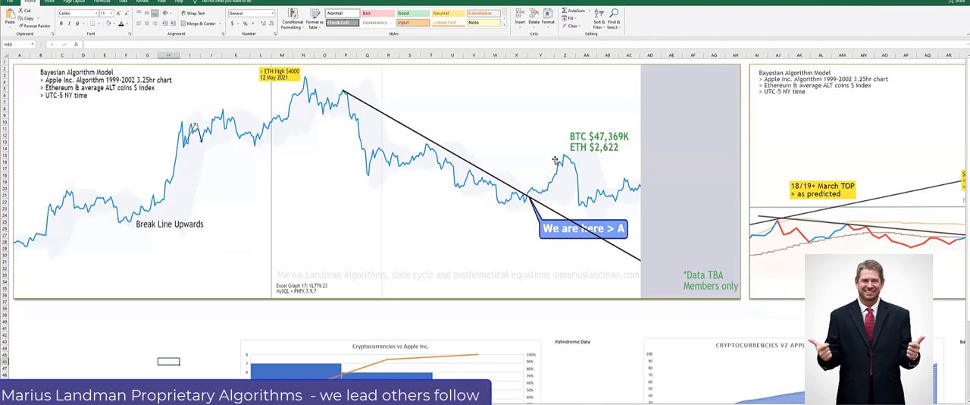
{"action": "mouse_move", "coordinate": [583, 188]}
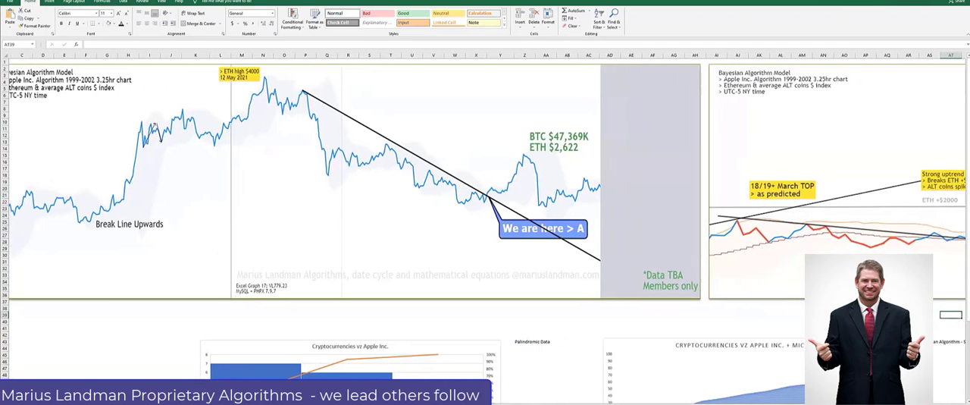
{"action": "scroll", "scroll_direction": "right", "scroll_amount": 3}
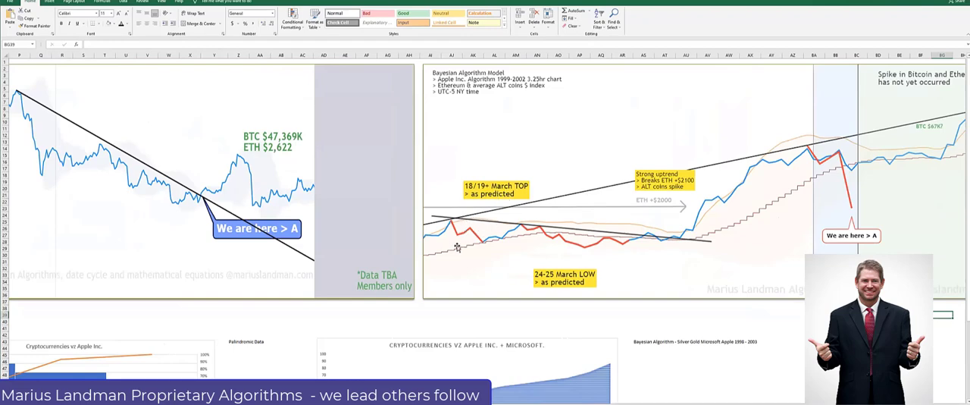
{"action": "mouse_move", "coordinate": [664, 232]}
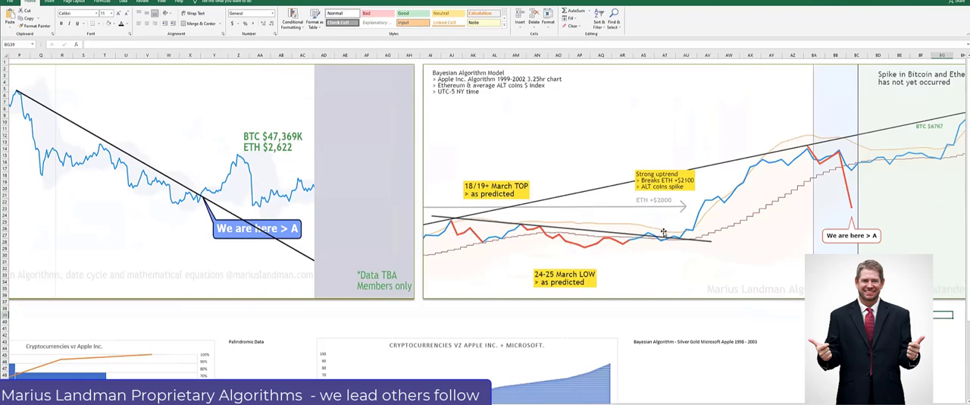
{"action": "mouse_move", "coordinate": [957, 90]}
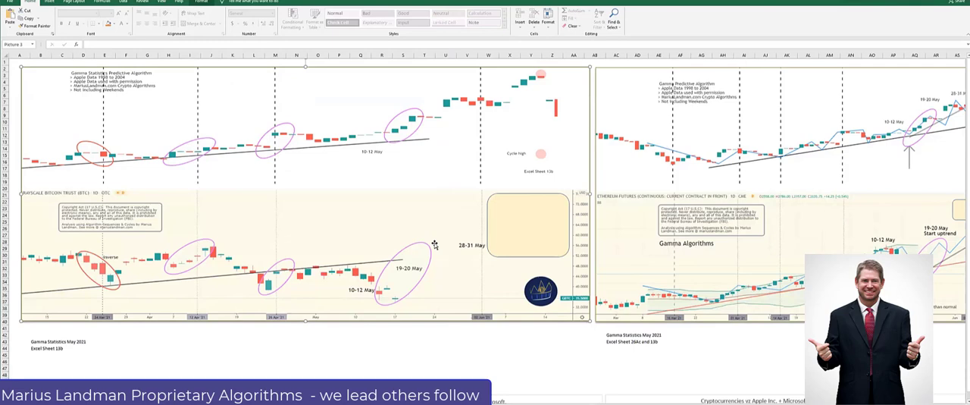
{"action": "mouse_move", "coordinate": [371, 233]}
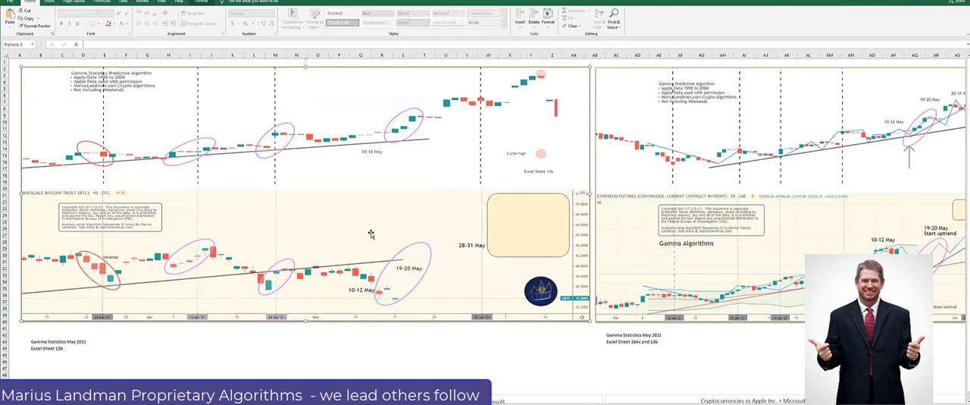
{"action": "mouse_move", "coordinate": [377, 157]}
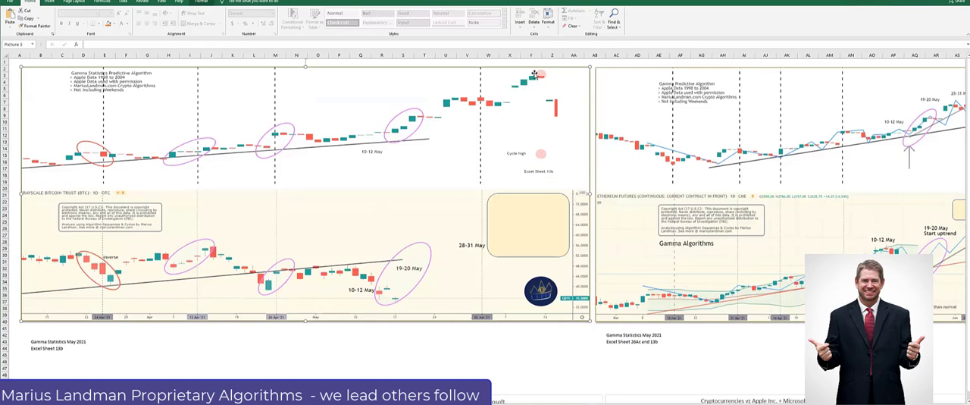
{"action": "mouse_move", "coordinate": [552, 124]}
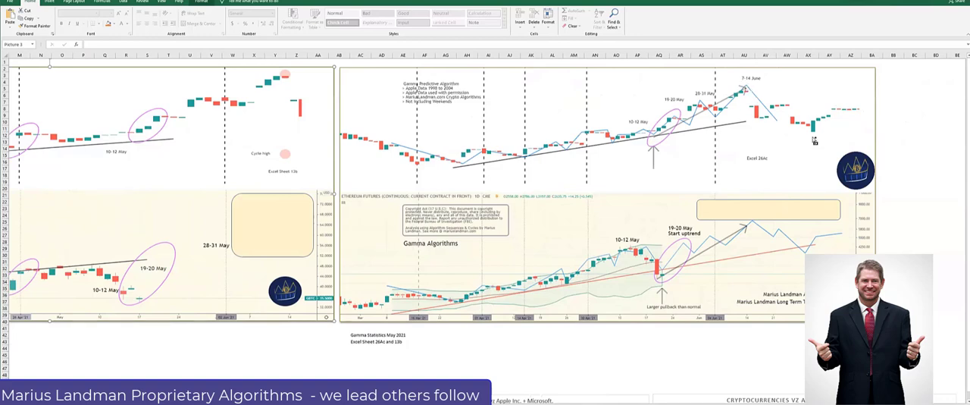
{"action": "mouse_move", "coordinate": [813, 140]}
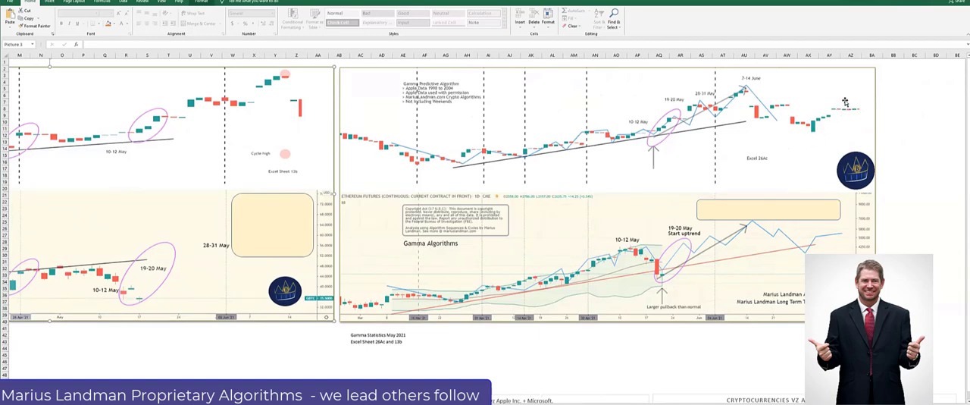
{"action": "mouse_move", "coordinate": [852, 115]}
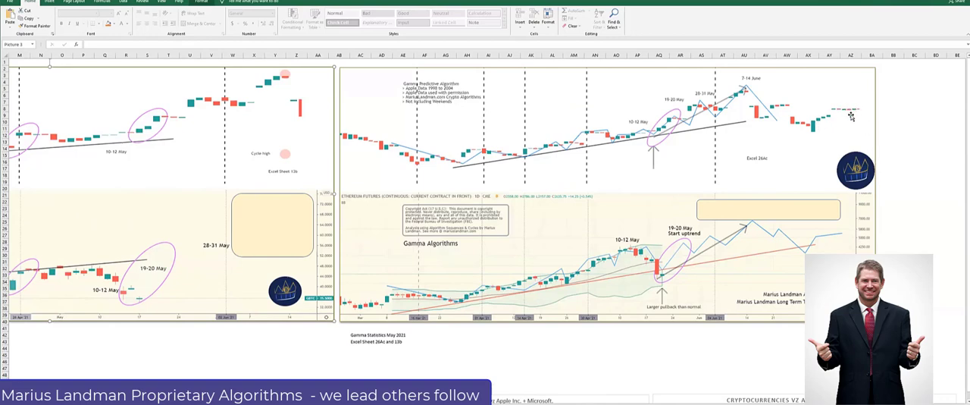
{"action": "mouse_move", "coordinate": [817, 240]}
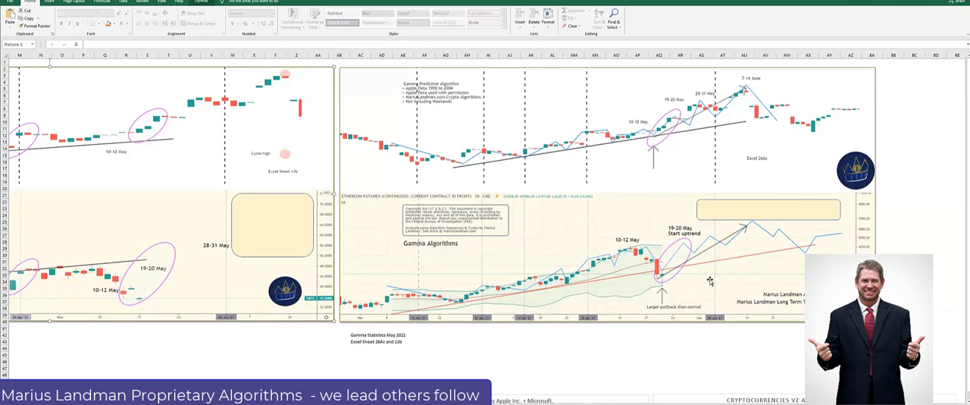
{"action": "mouse_move", "coordinate": [709, 281]}
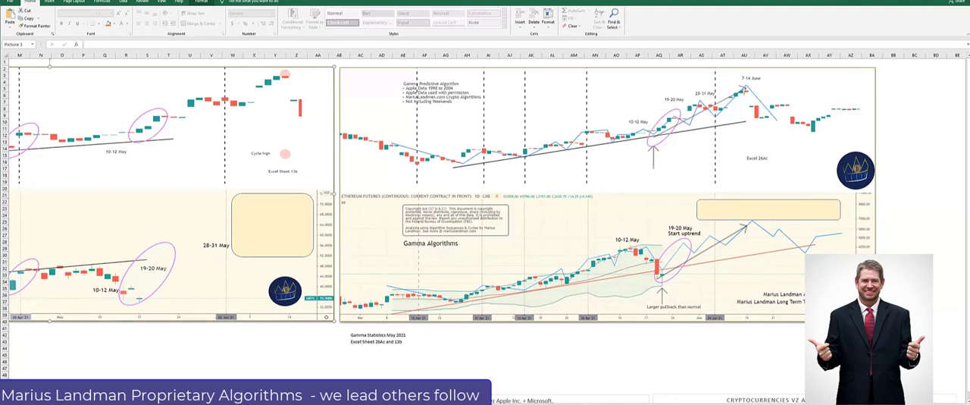